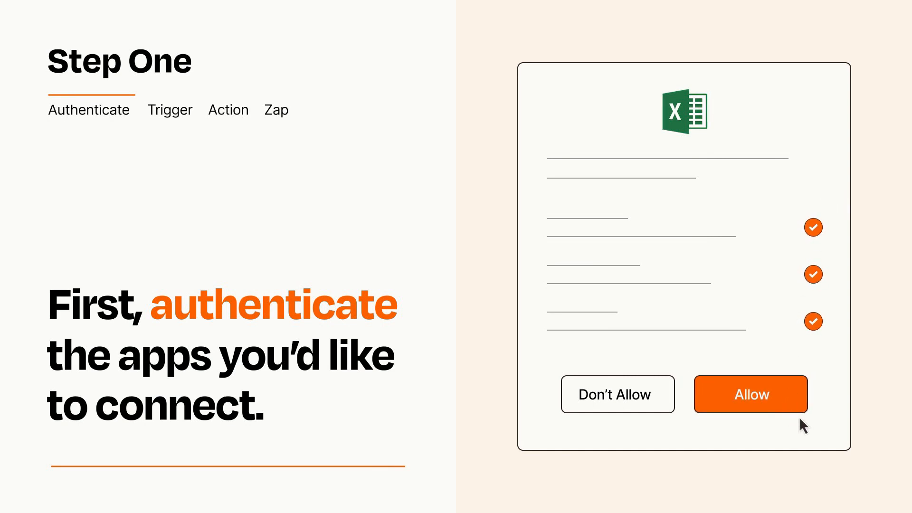
- Allow Zapier access to the Excel account on the authorization prompt
left_click(750, 394)
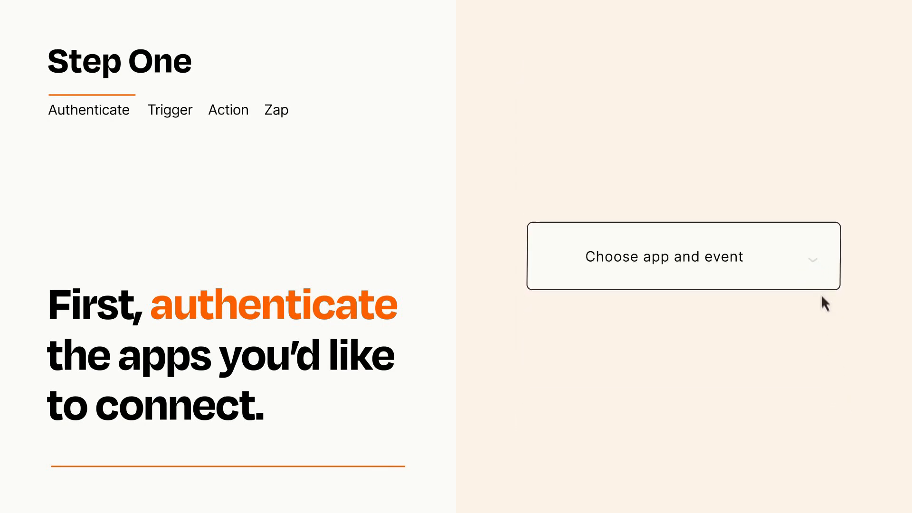
- Choose Typeform New Entry as the Zap's trigger app and event
left_click(683, 256)
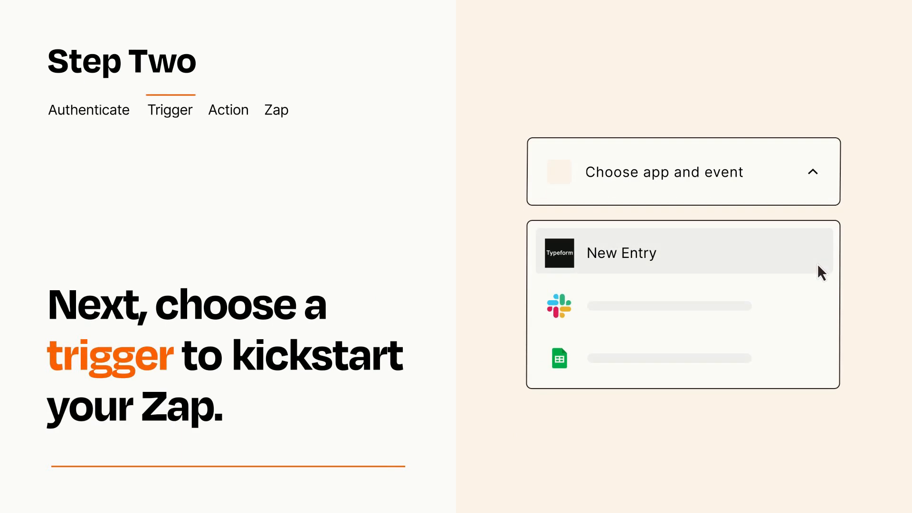
mouse_move(819, 302)
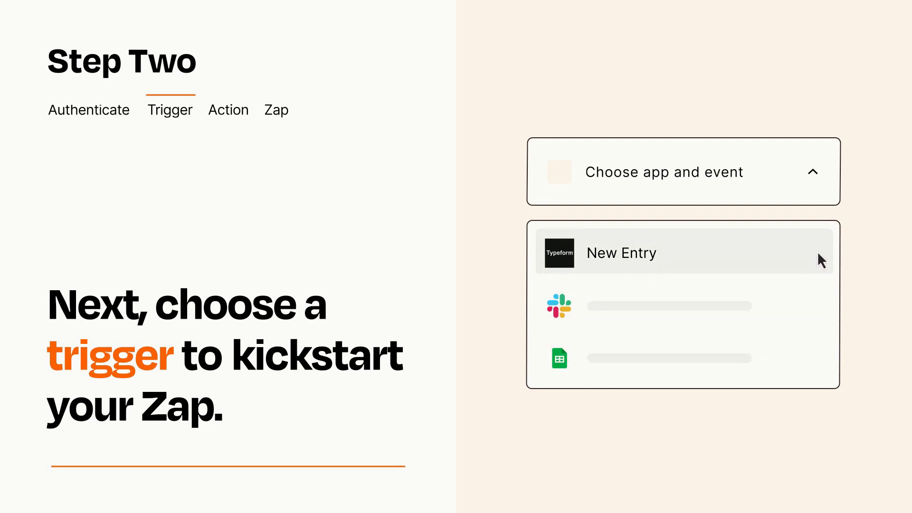
mouse_move(820, 263)
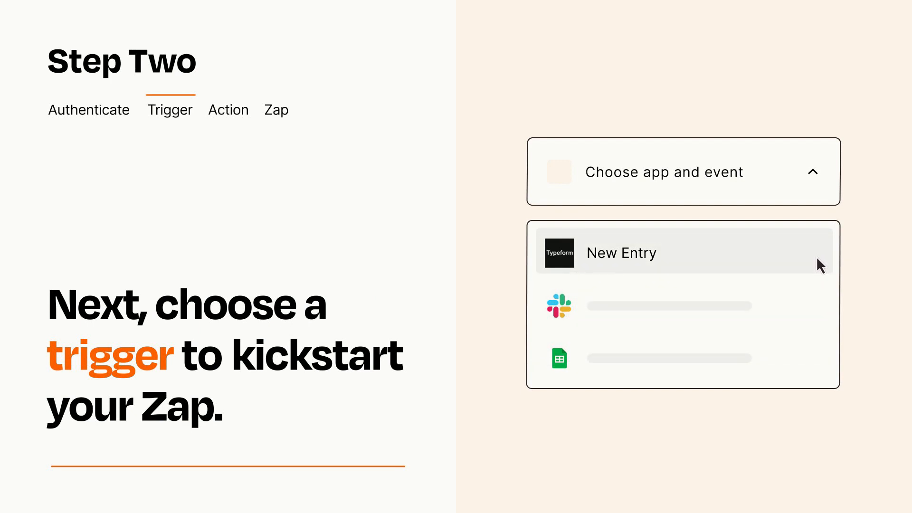
left_click(620, 252)
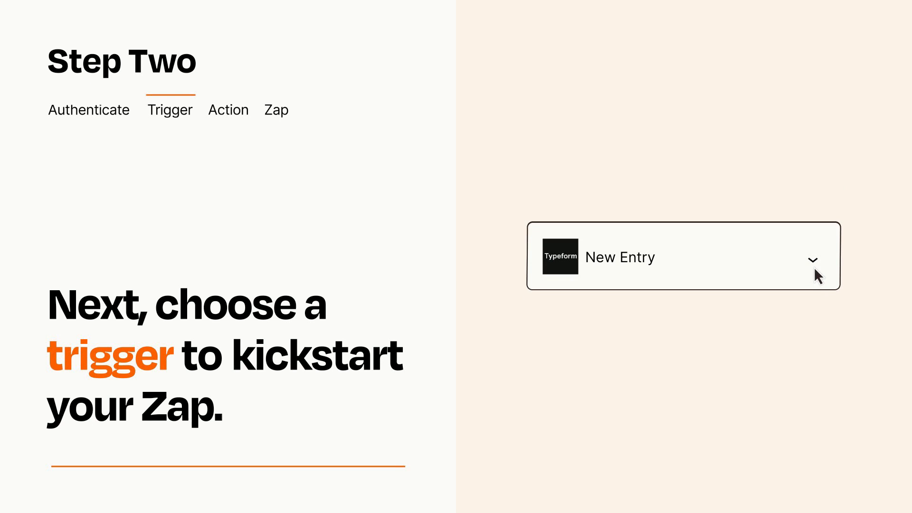
mouse_move(825, 274)
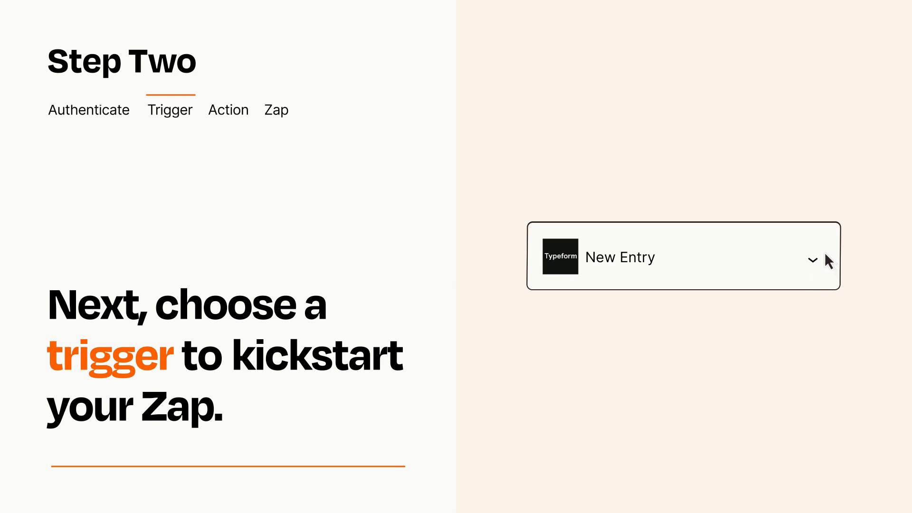
- Make Excel Add Row the action, mapping Item and Details to Typeform data
left_click(228, 109)
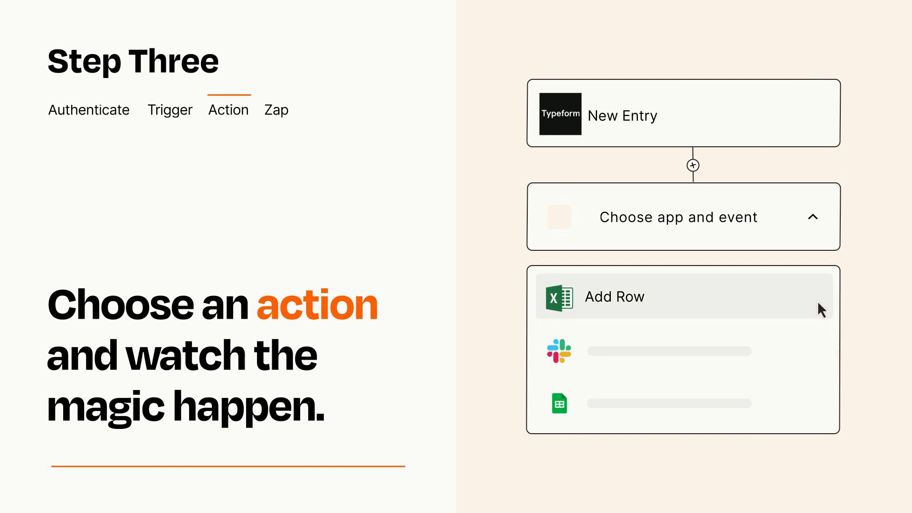
left_click(614, 296)
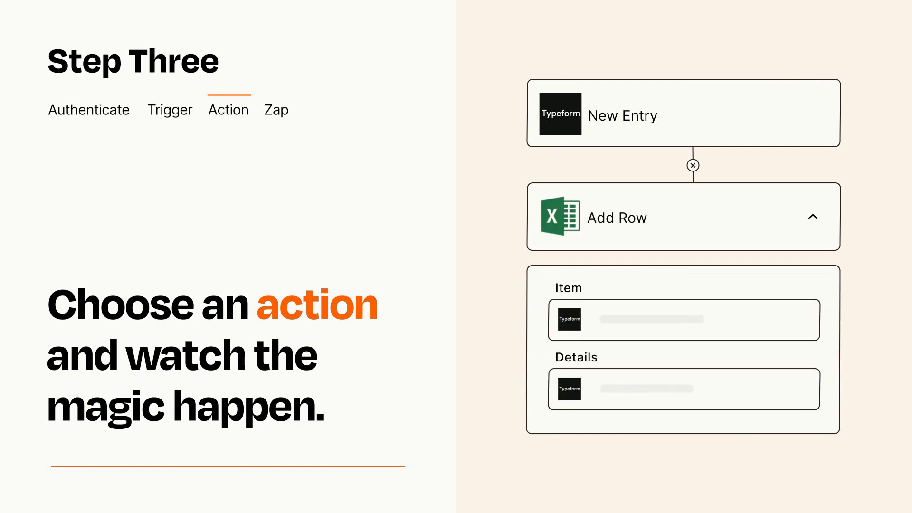
left_click(692, 166)
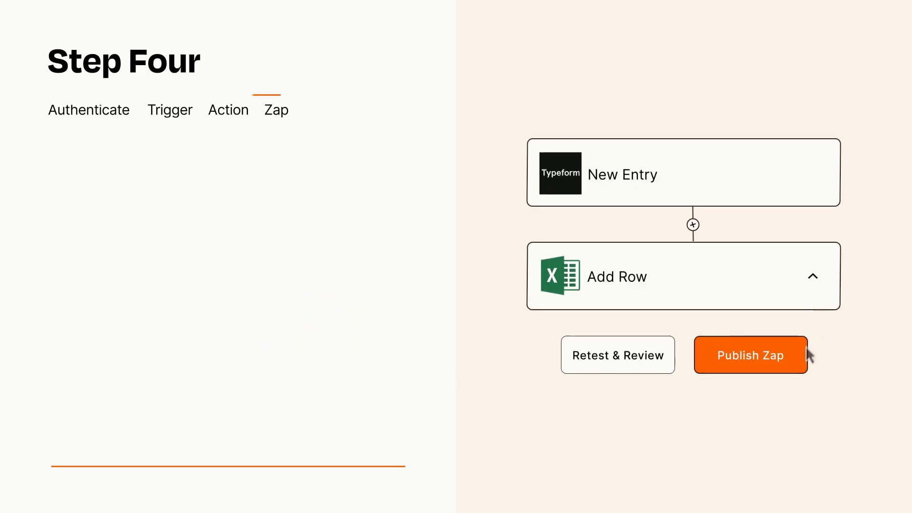
- Publish the finished Typeform-to-Excel Zap so it starts running
left_click(749, 355)
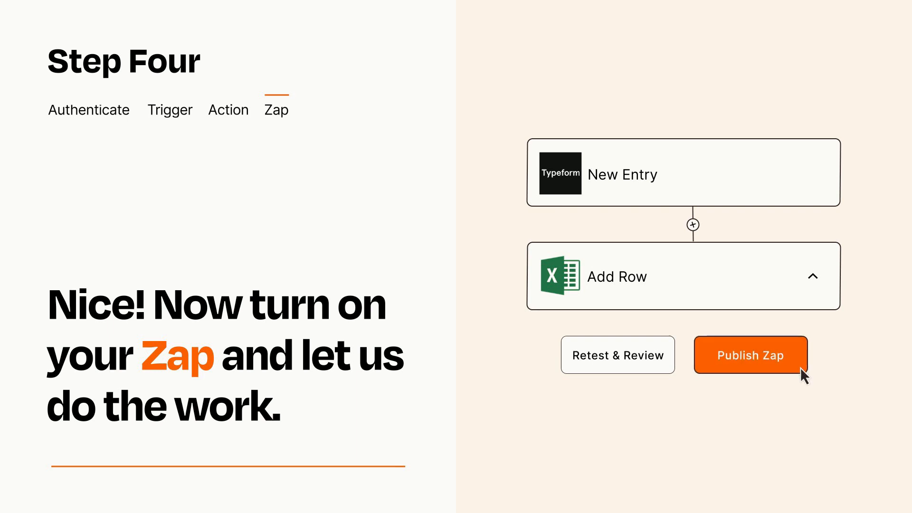
left_click(750, 354)
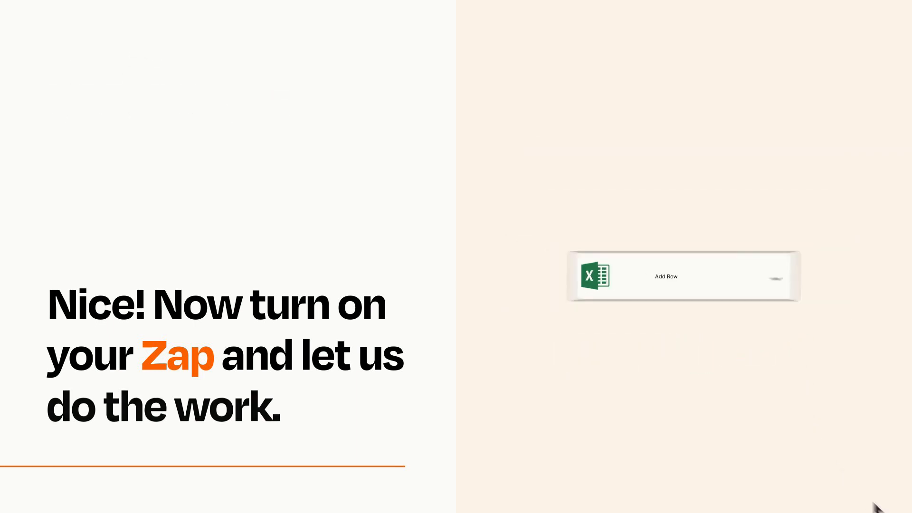